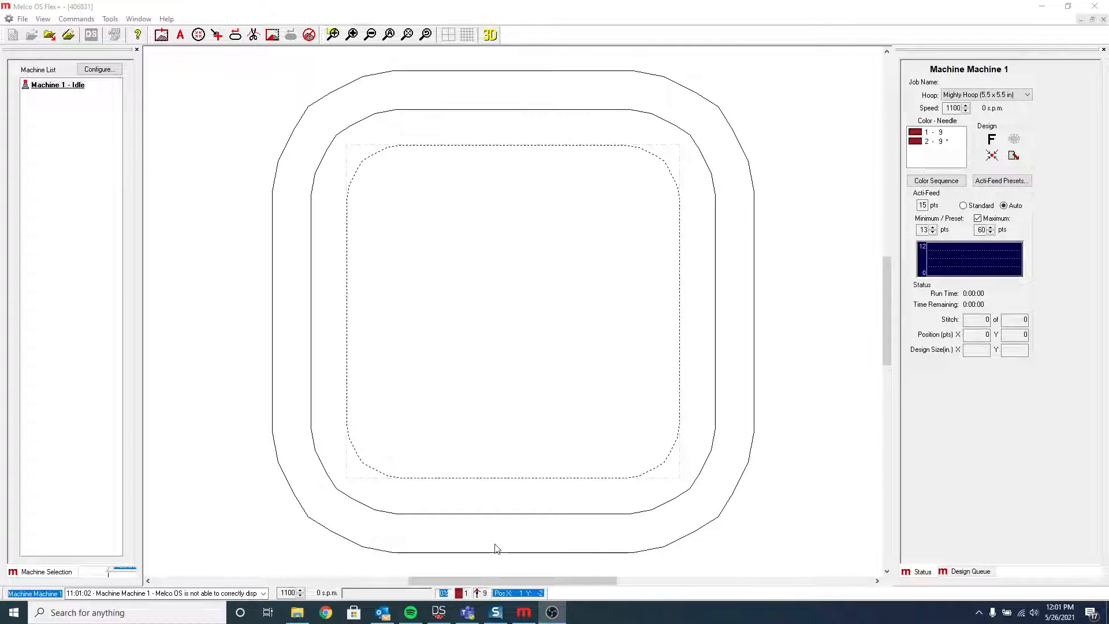
pyautogui.moveTo(275, 364)
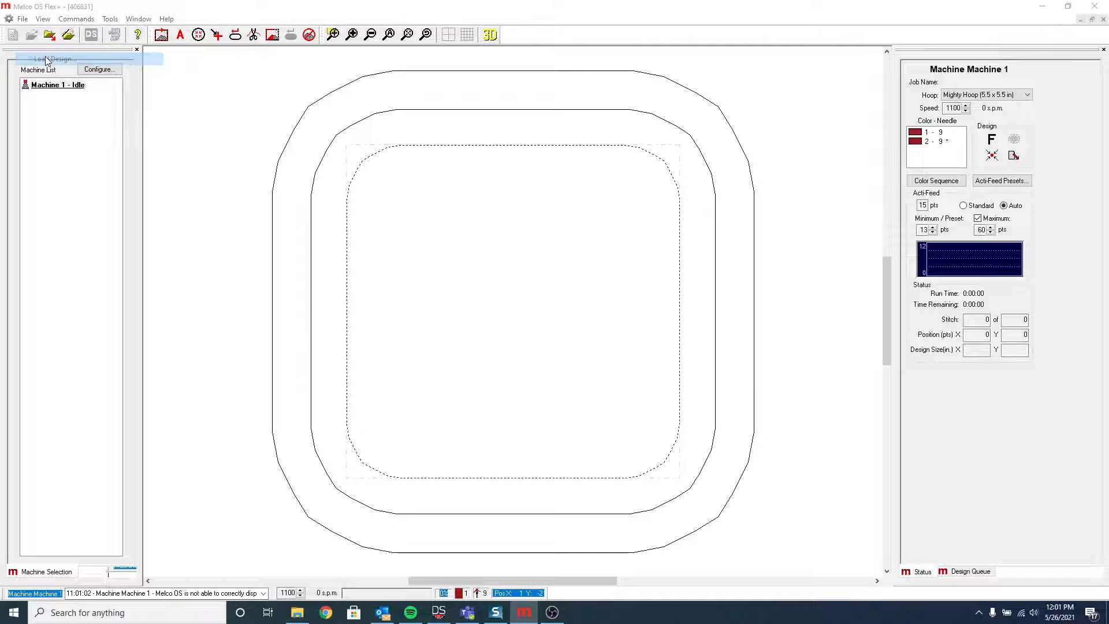
# - Load the B Puff design file from the Desktop into the hoop
pyautogui.click(52, 59)
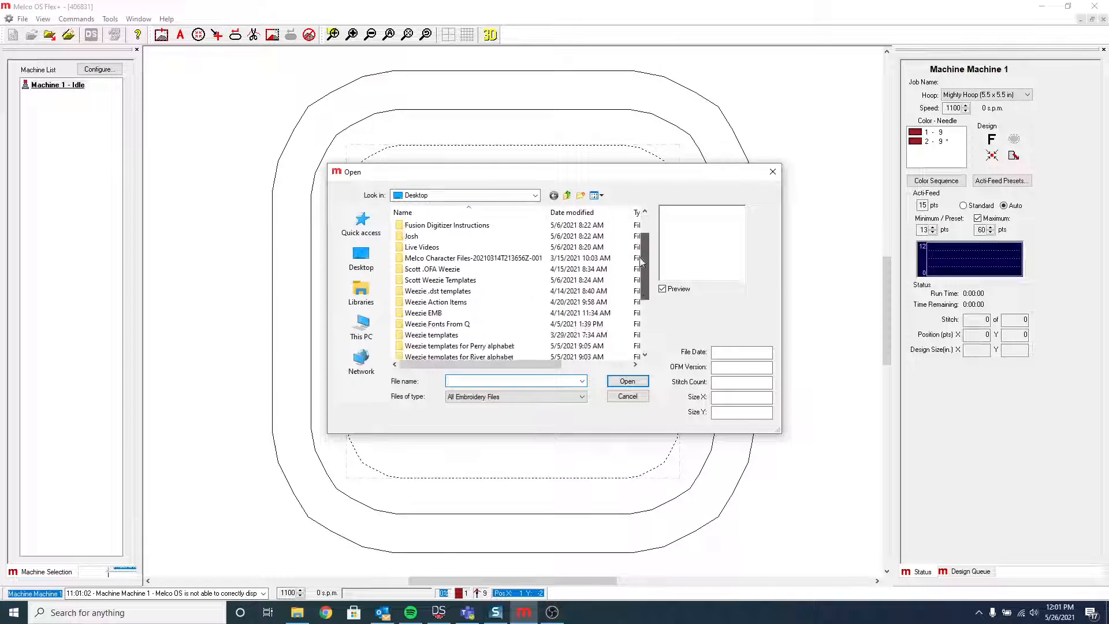
pyautogui.click(413, 292)
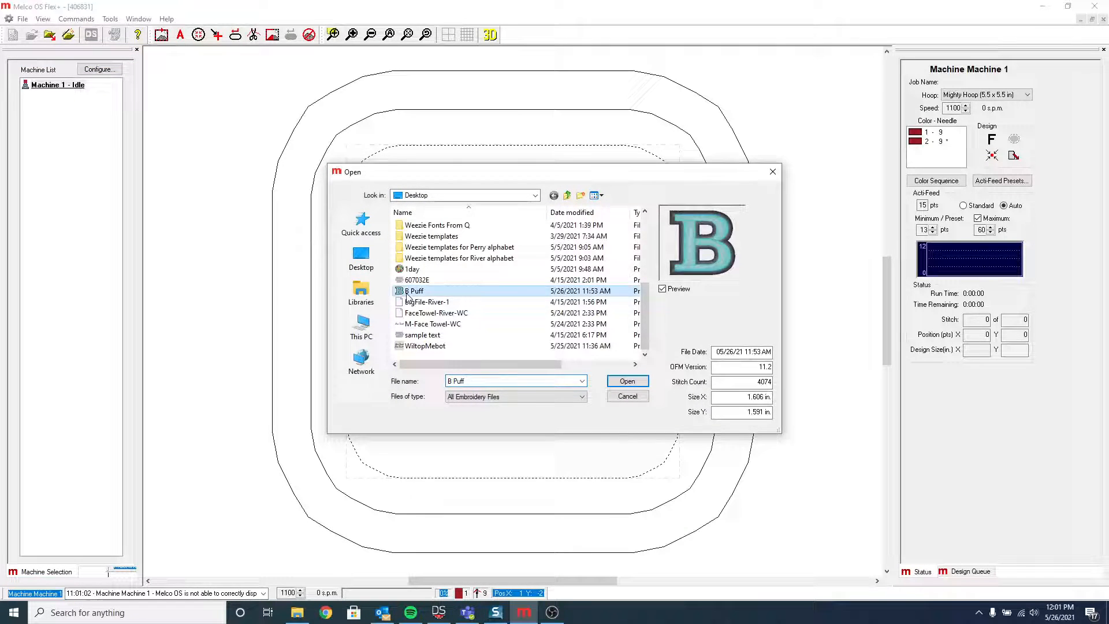
pyautogui.click(626, 381)
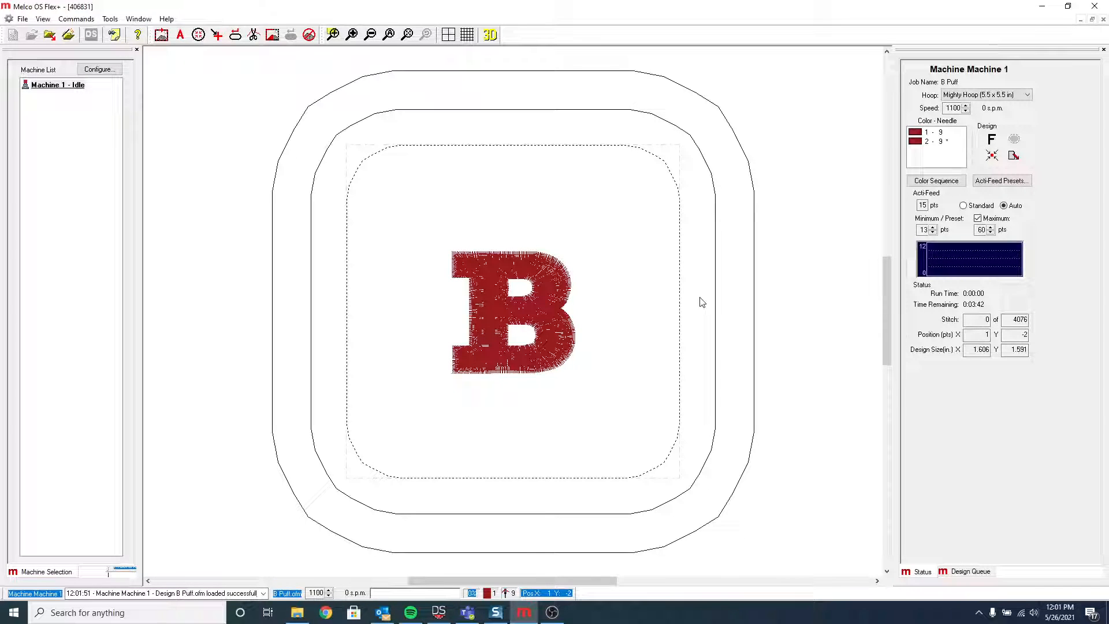
pyautogui.moveTo(735, 218)
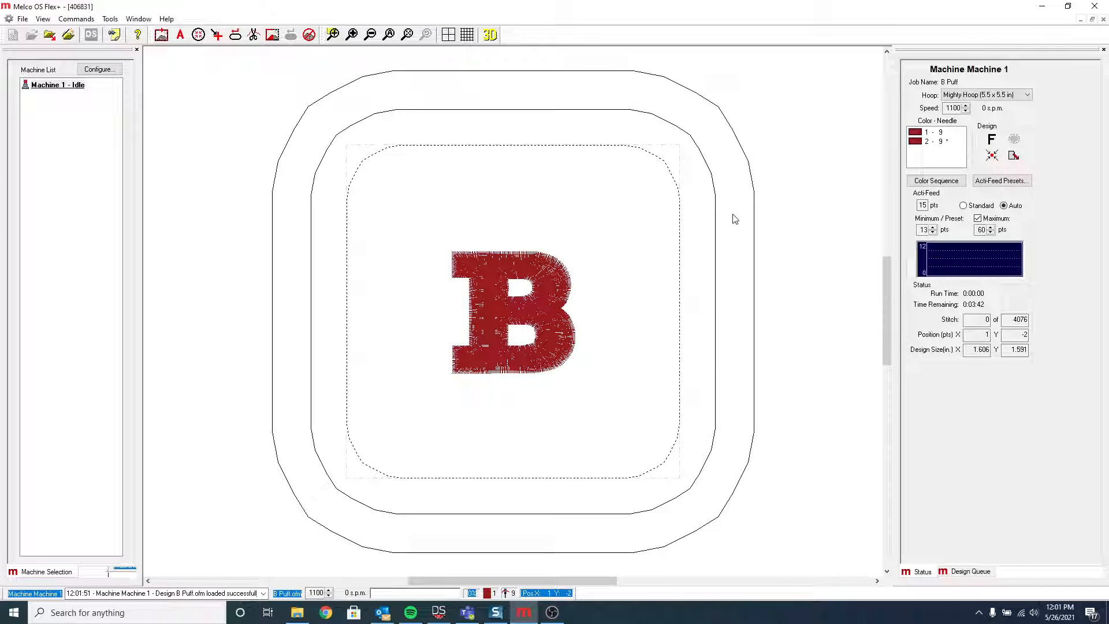
# - Switch the job's hoop to the Red WACF cap frame
pyautogui.click(1027, 95)
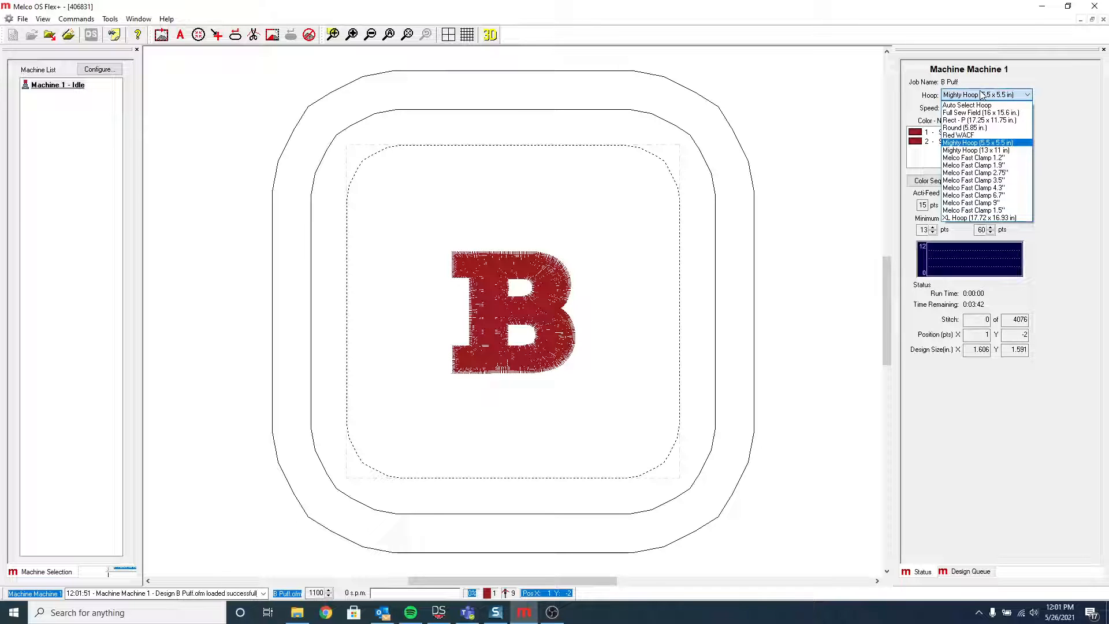
pyautogui.click(959, 134)
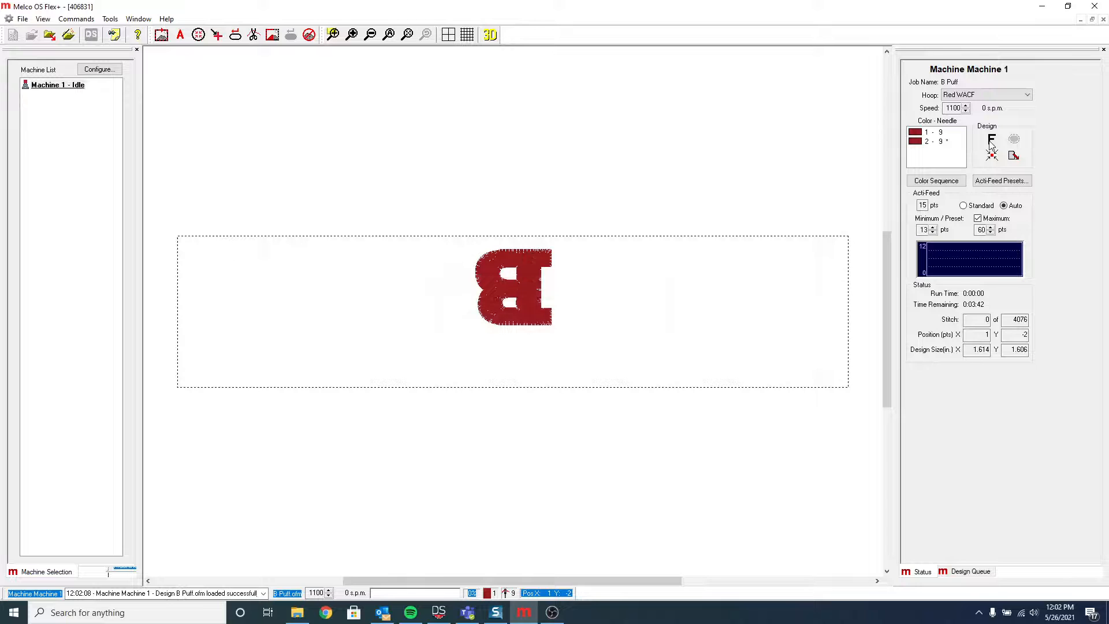
# - Clear the colour sequence, set black needle 10 first and insert a hold after it
pyautogui.click(935, 180)
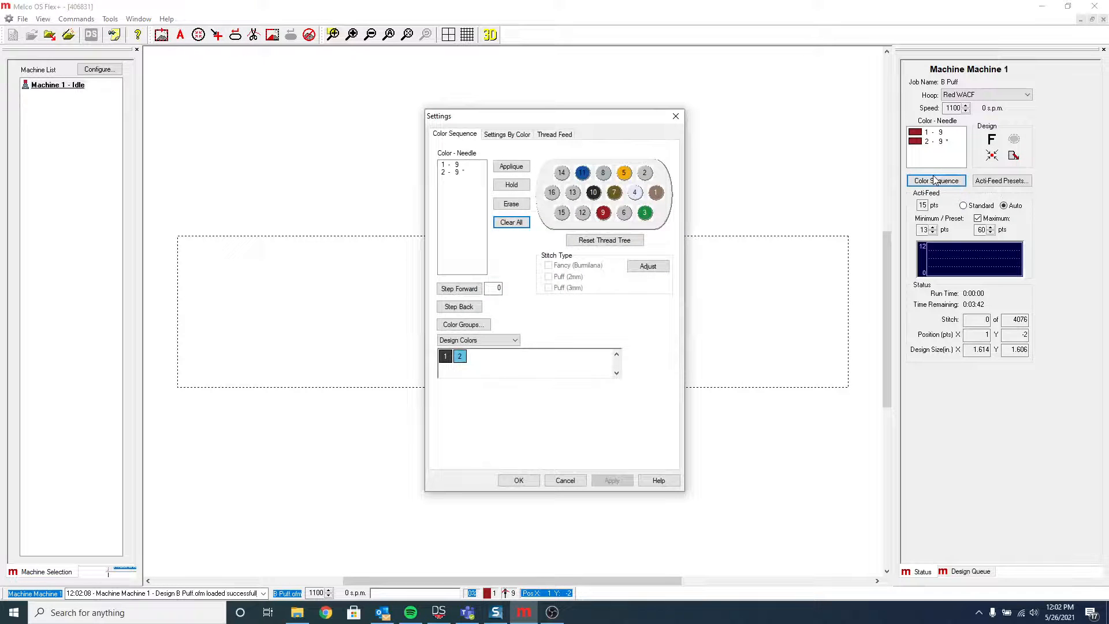
pyautogui.moveTo(503, 310)
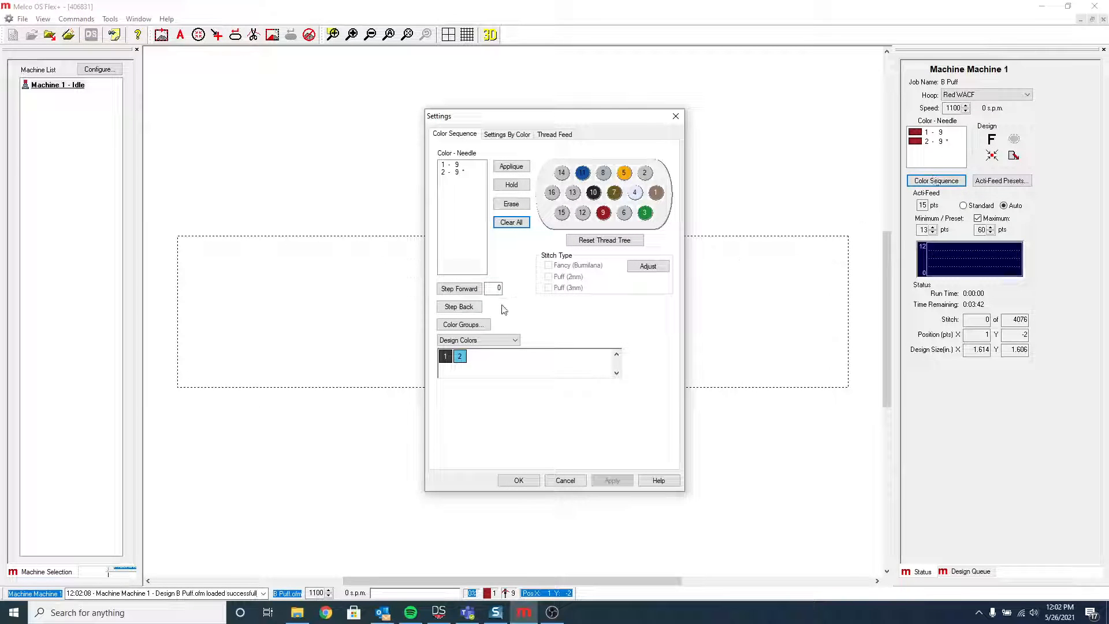
pyautogui.click(511, 222)
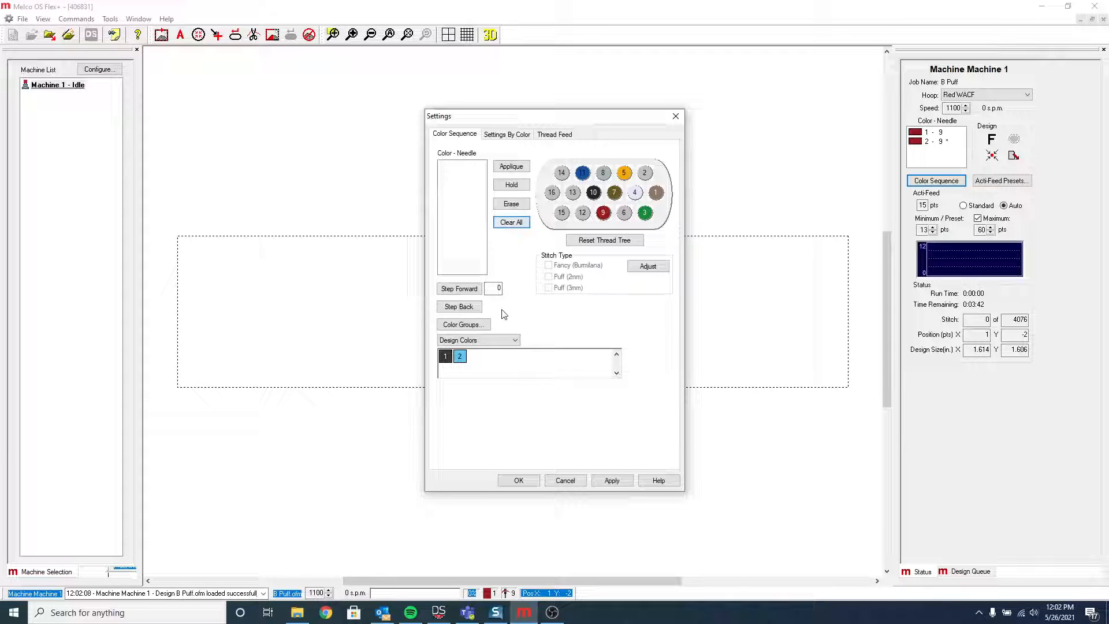
pyautogui.moveTo(529, 100)
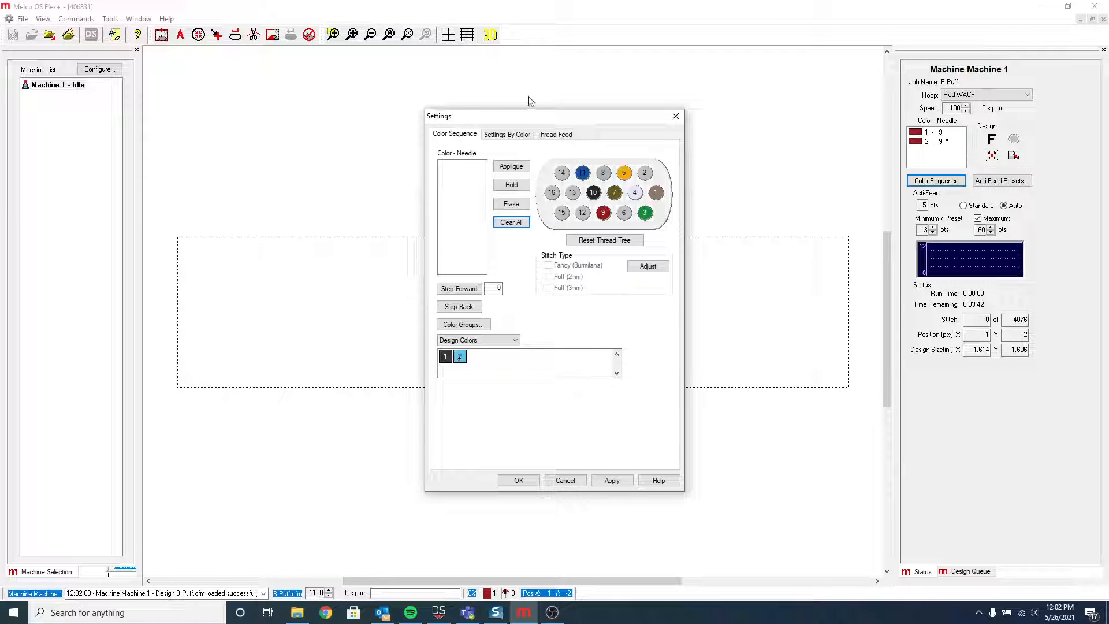
pyautogui.moveTo(530, 116); pyautogui.dragTo(686, 99)
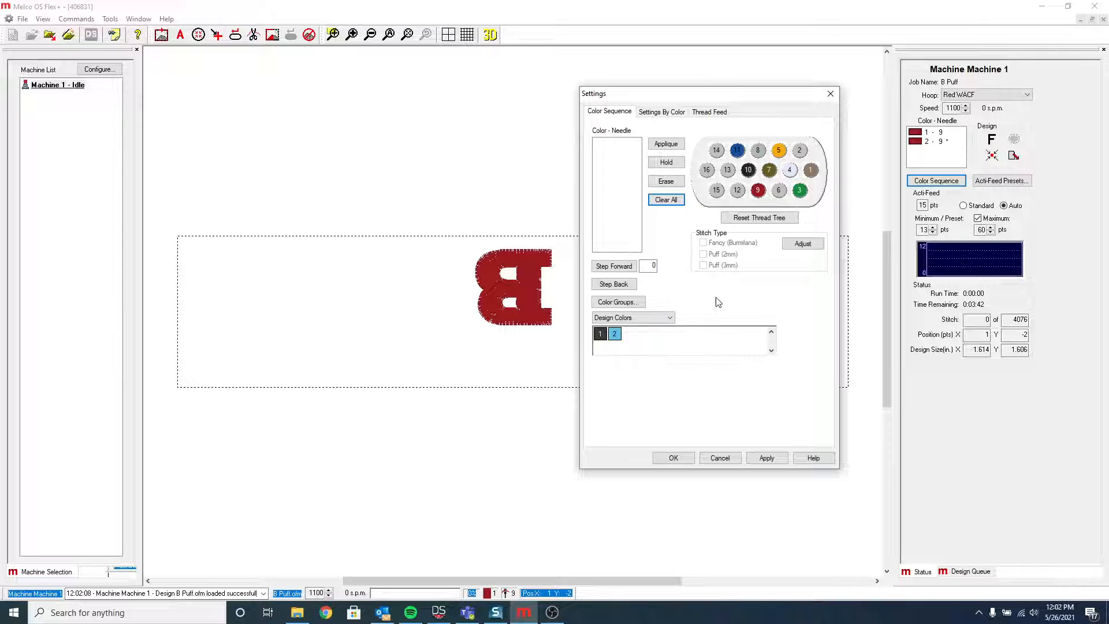
pyautogui.moveTo(742, 192)
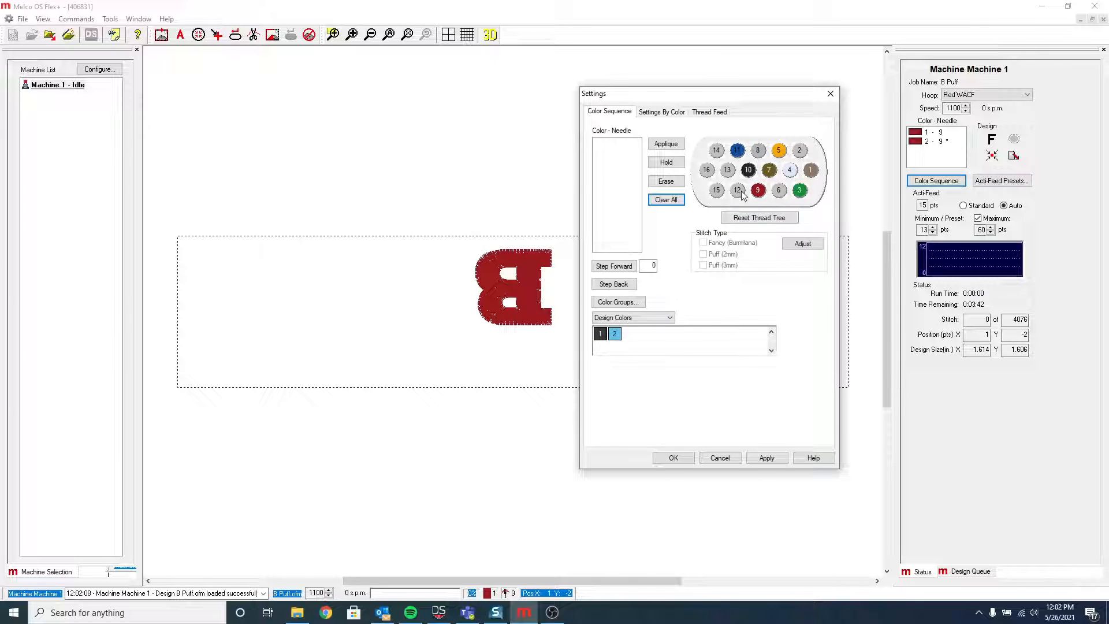
pyautogui.click(747, 169)
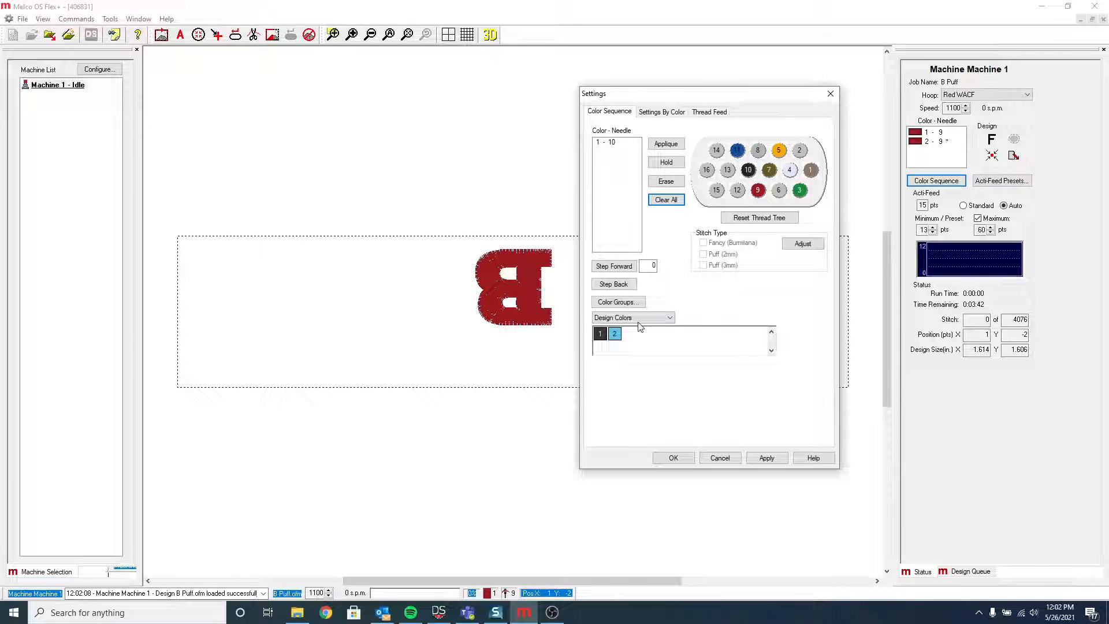
pyautogui.moveTo(758, 197)
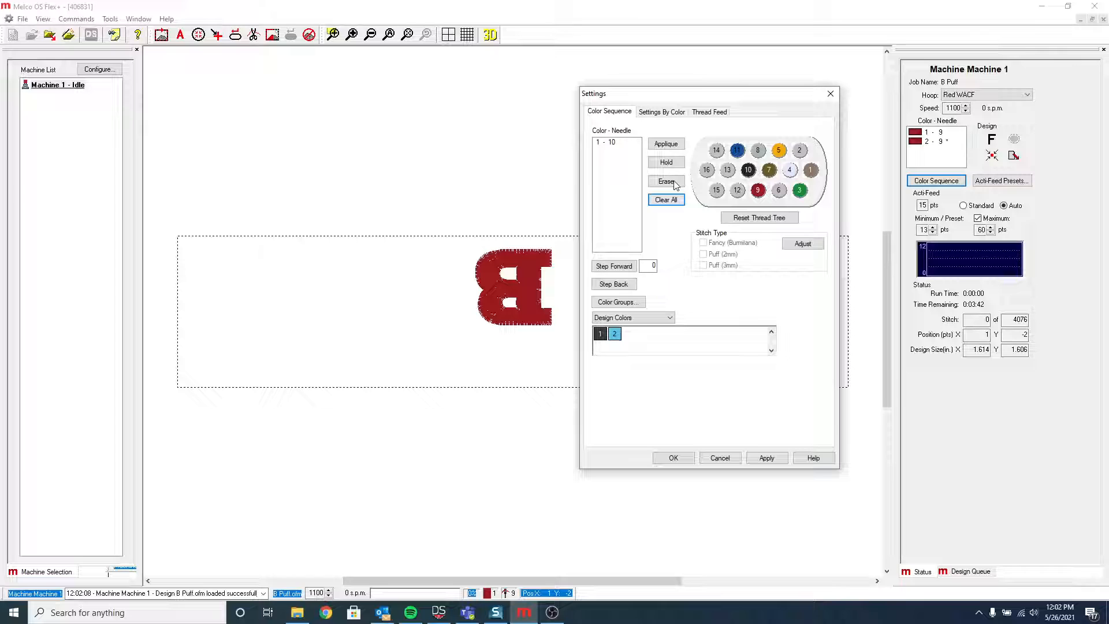
pyautogui.click(665, 161)
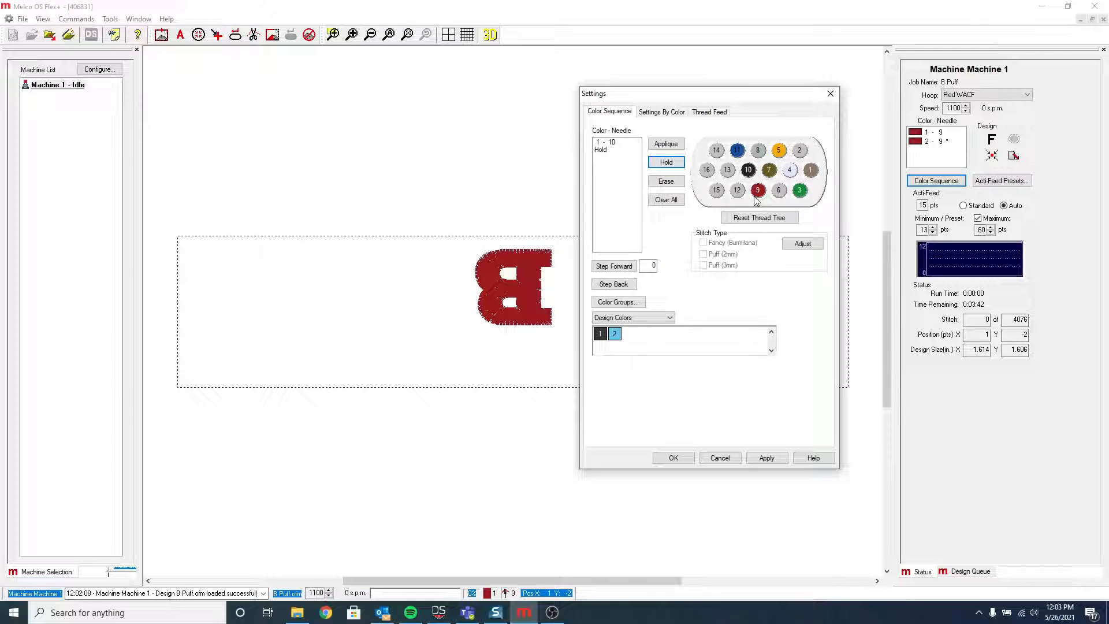
# - Add red needle 9 as second colour with 3mm puff, confirm its adjustment and apply the sequence
pyautogui.click(757, 191)
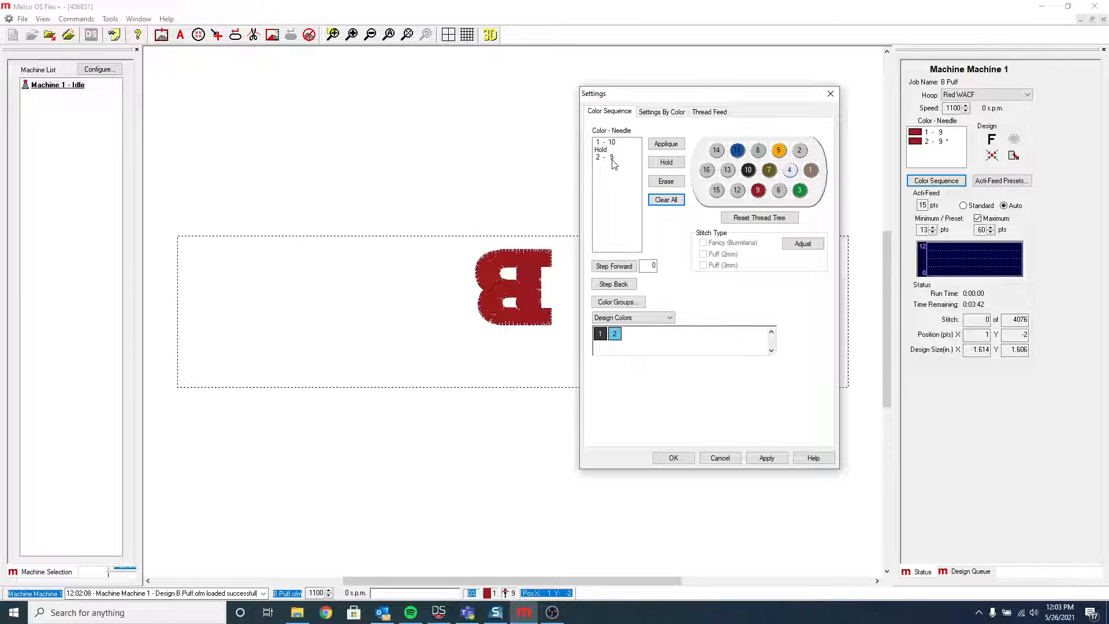
pyautogui.click(606, 158)
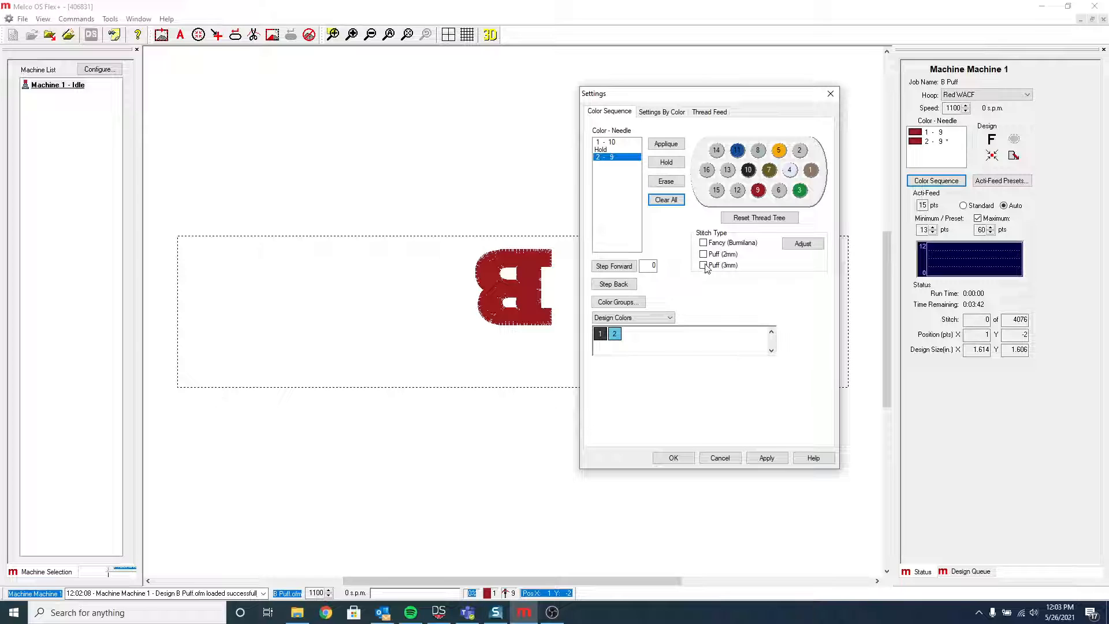
pyautogui.click(704, 266)
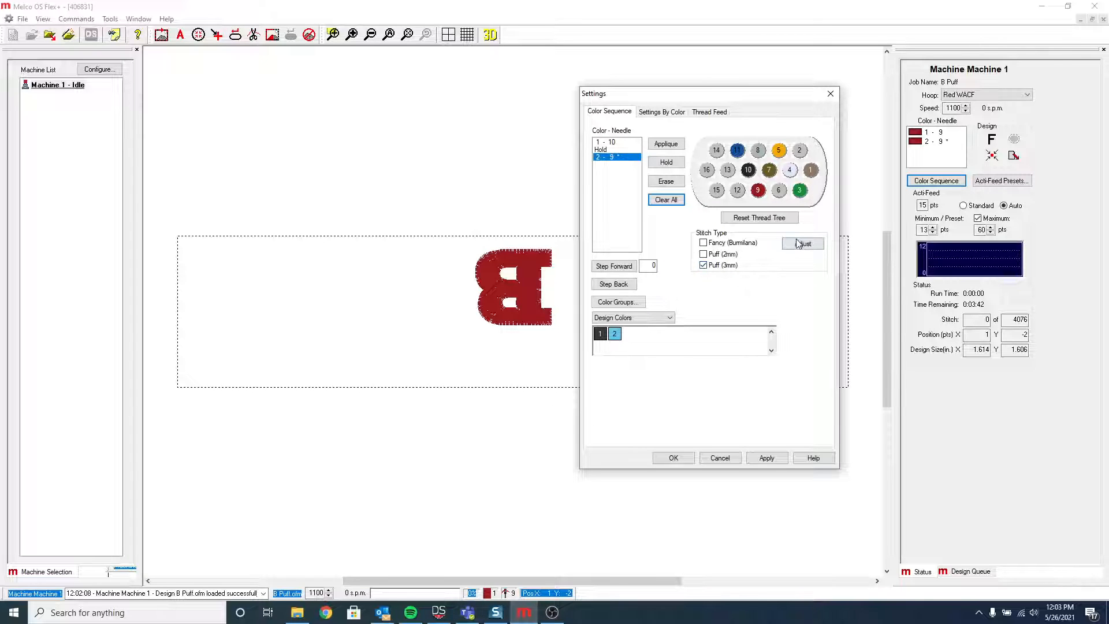
pyautogui.click(803, 243)
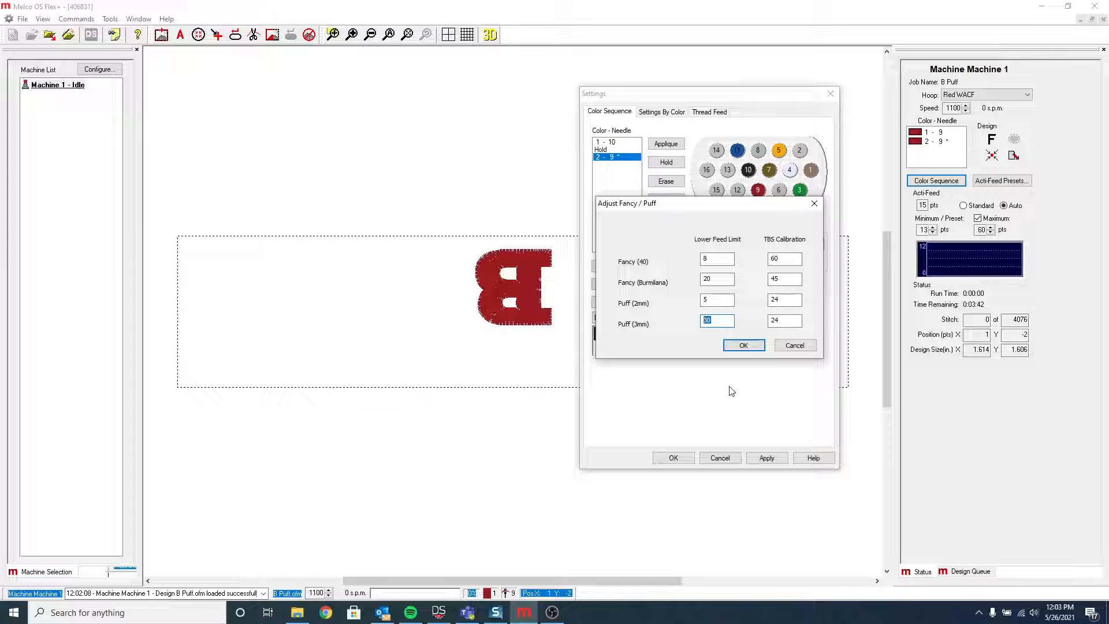
pyautogui.click(743, 346)
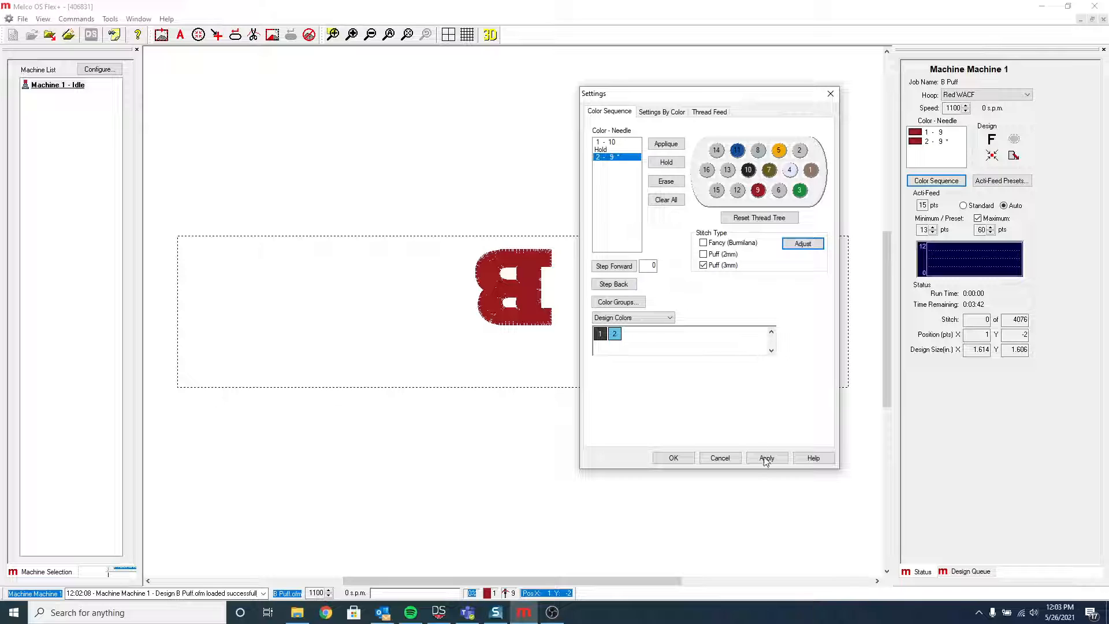
pyautogui.click(766, 457)
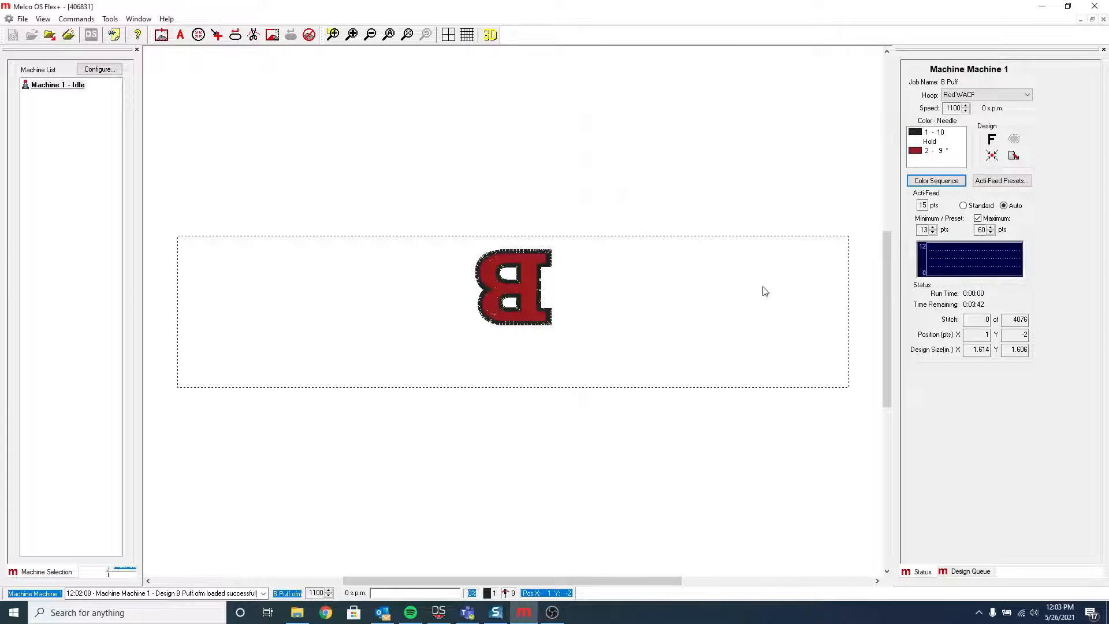
pyautogui.moveTo(969, 215)
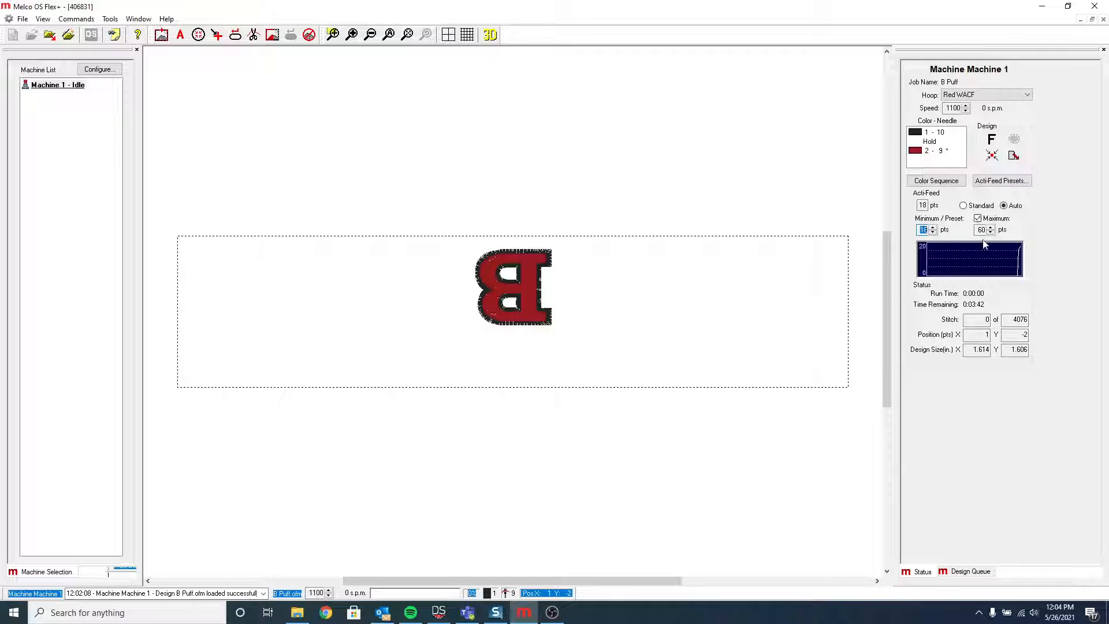
# - Toggle the Acti-Feed maximum limit off and back on, leaving it enabled at 60
pyautogui.click(977, 219)
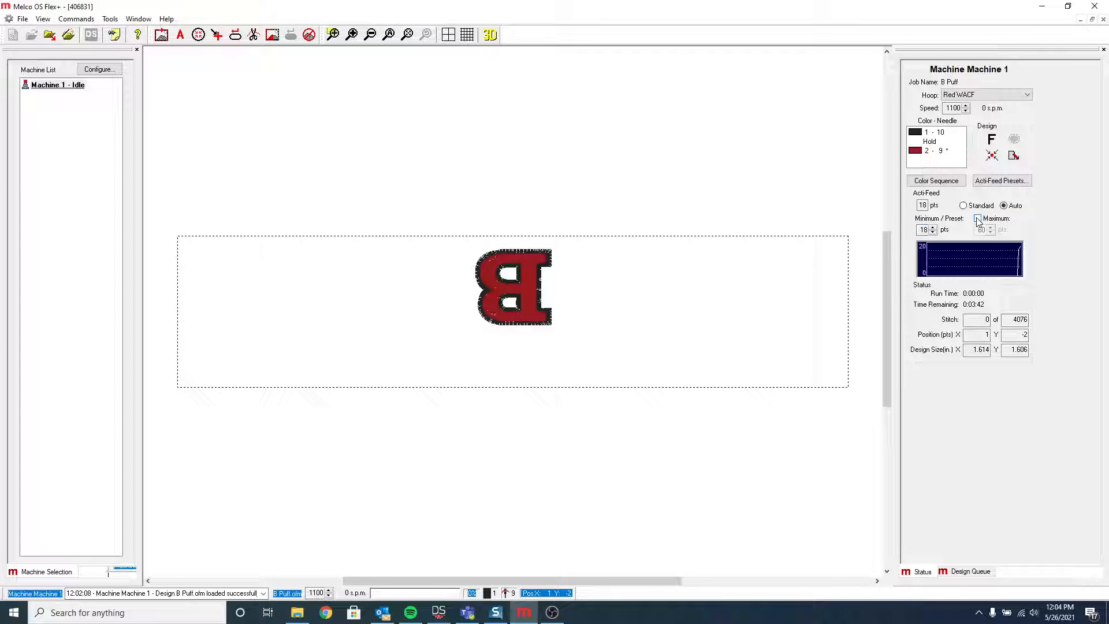
pyautogui.click(977, 219)
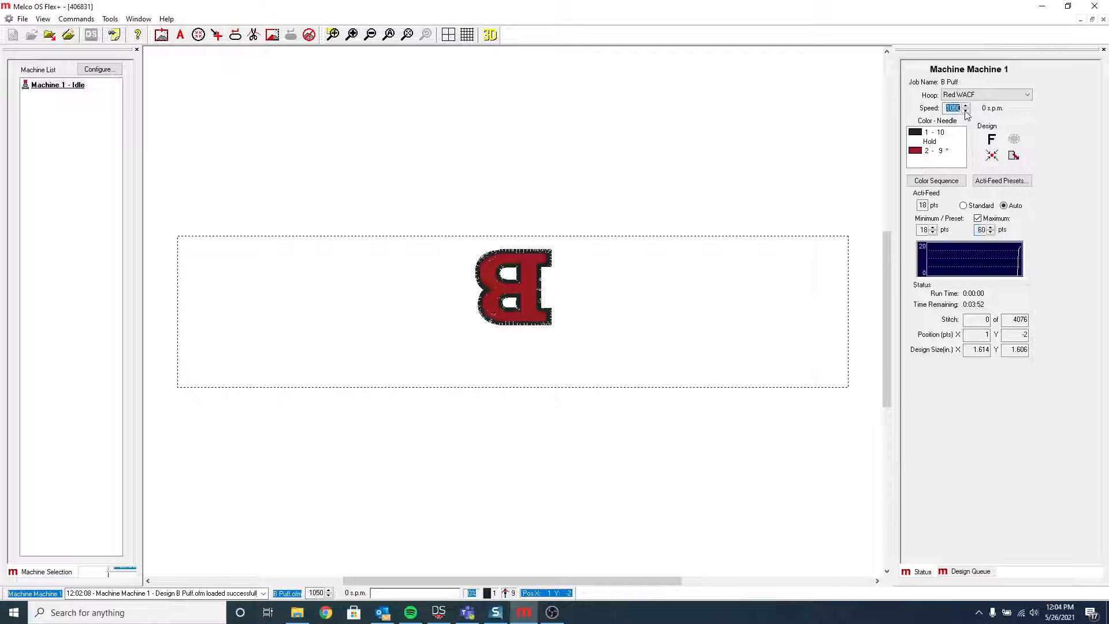
# - Lower the sewing speed to 750 stitches per minute
pyautogui.click(964, 111)
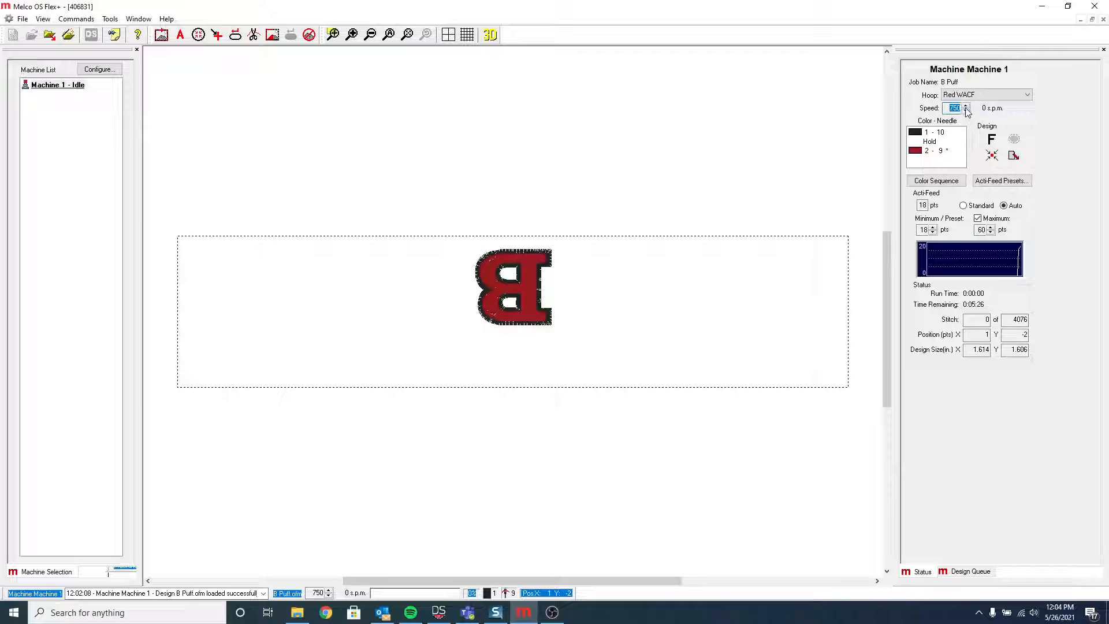
pyautogui.click(966, 105)
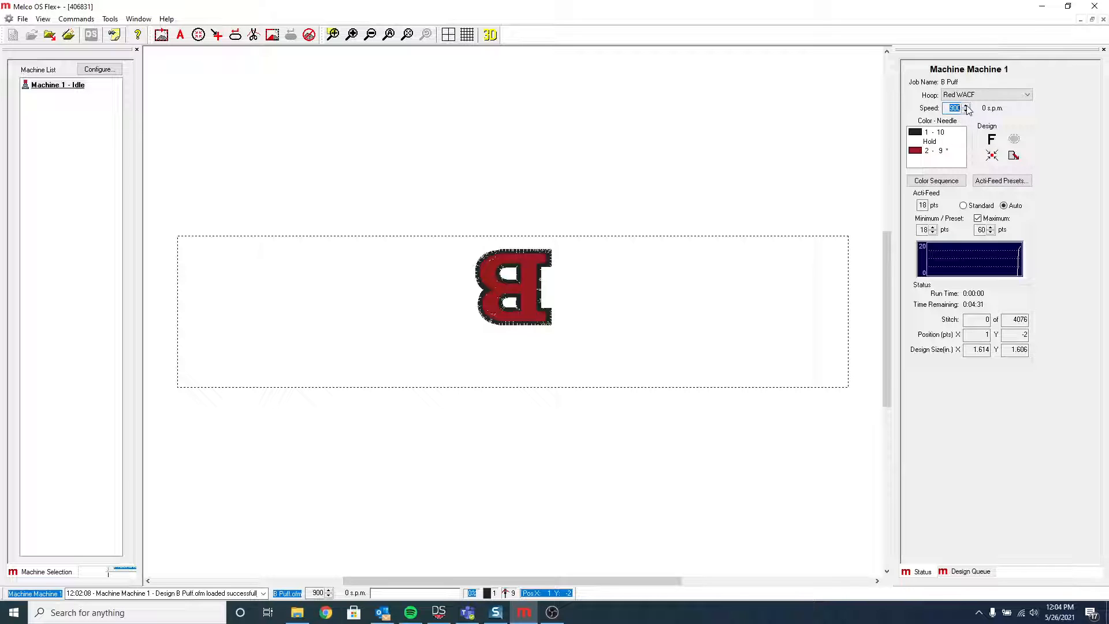
pyautogui.click(966, 111)
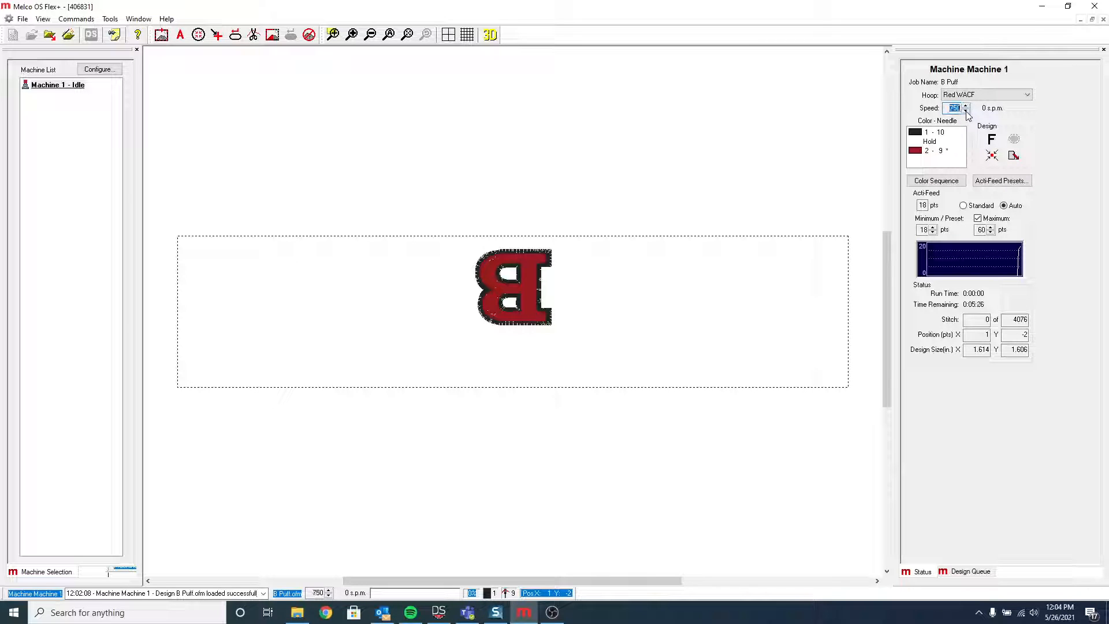